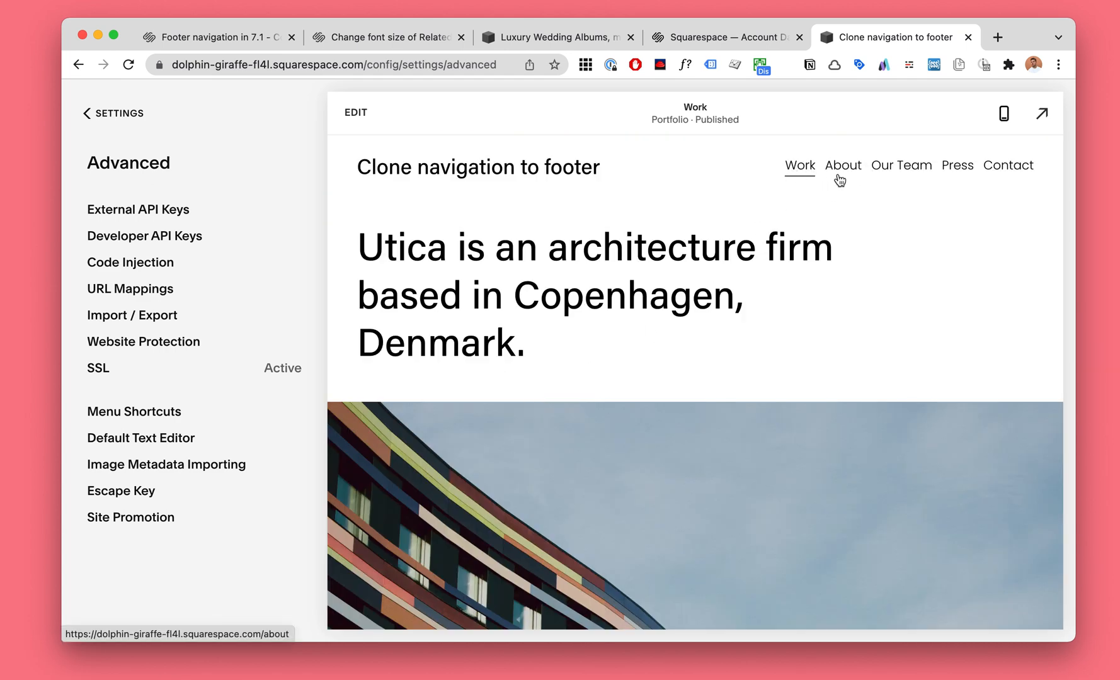
- Paste the jQuery script tag from clipboard history into the Code Injection Header field
scroll(down, 3)
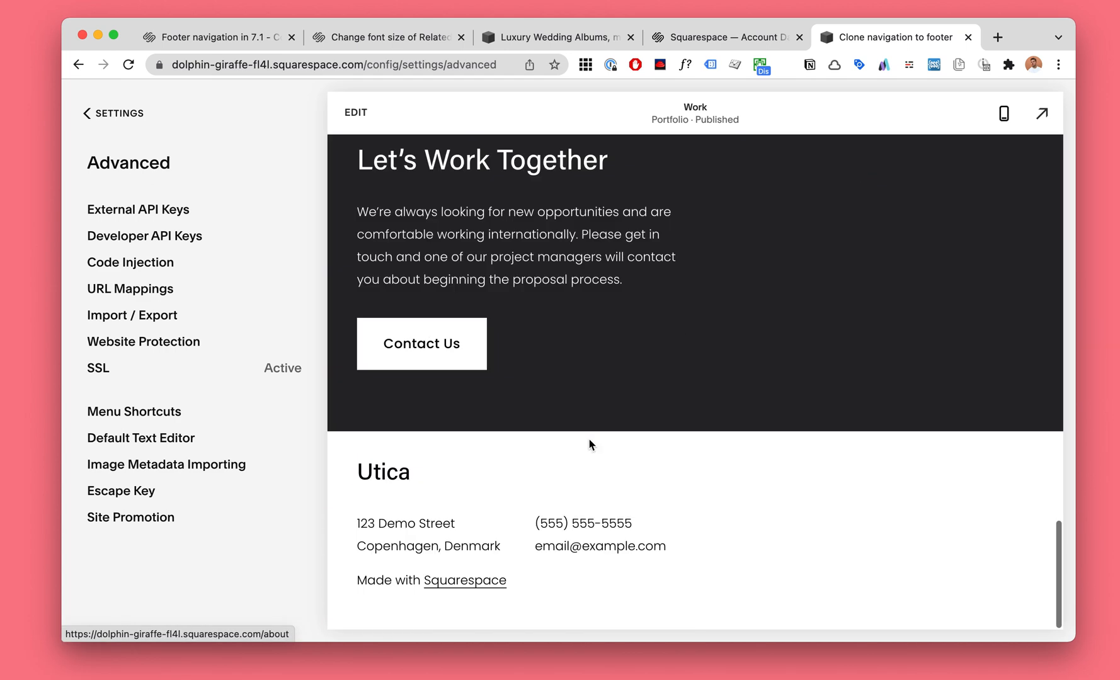
scroll(up, 3)
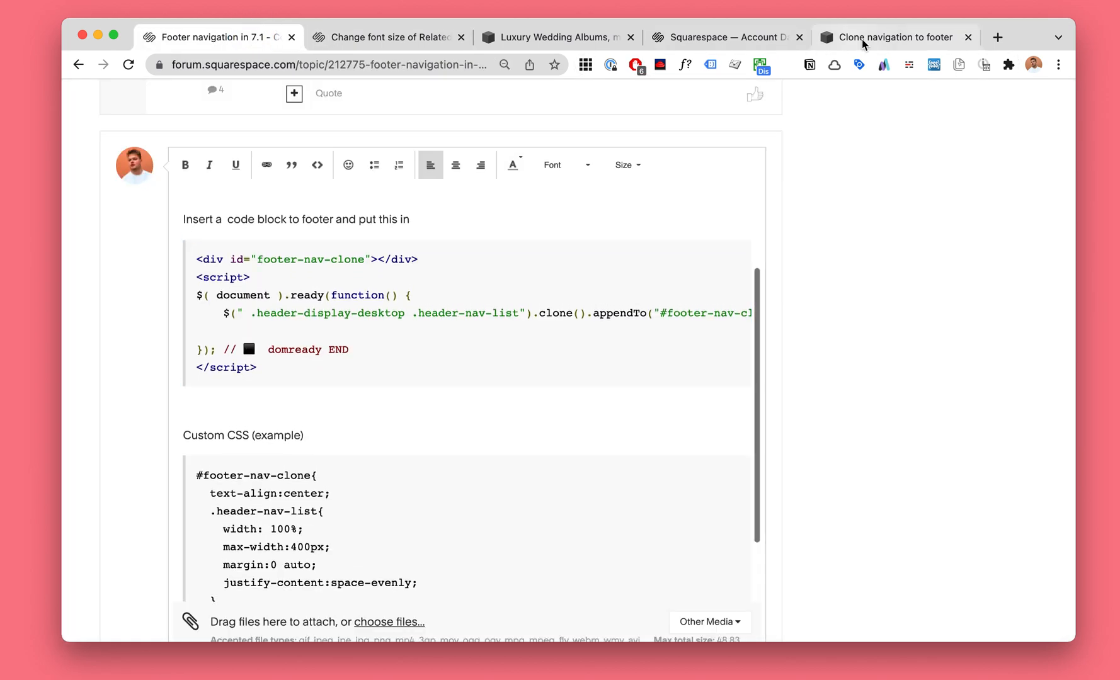
click(893, 37)
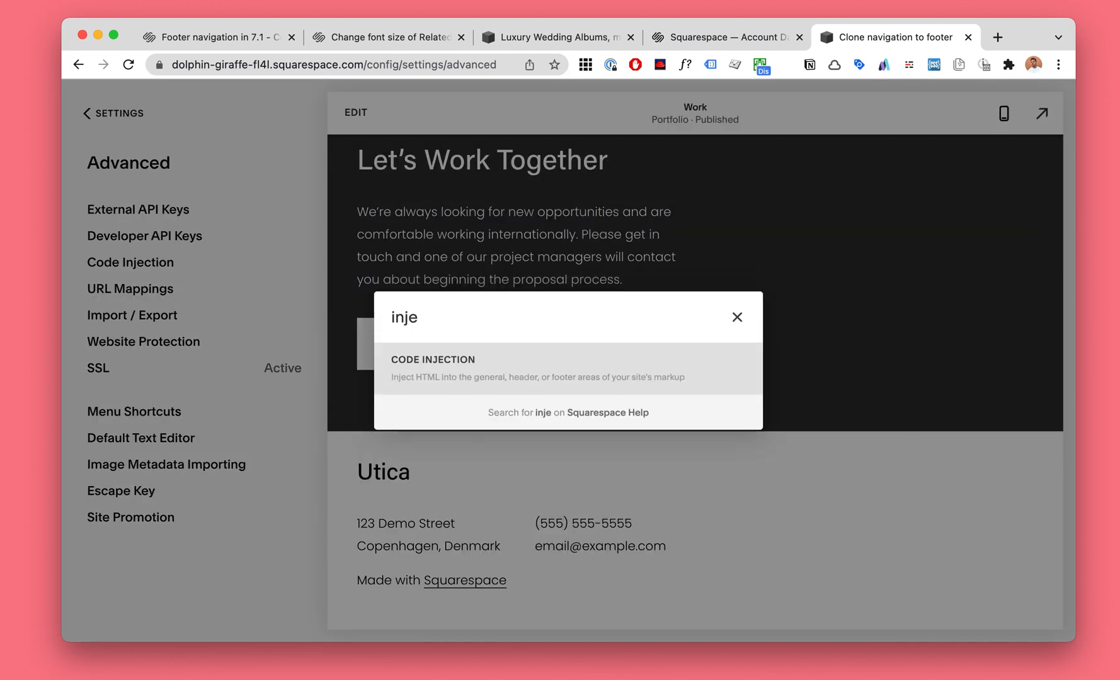
click(432, 368)
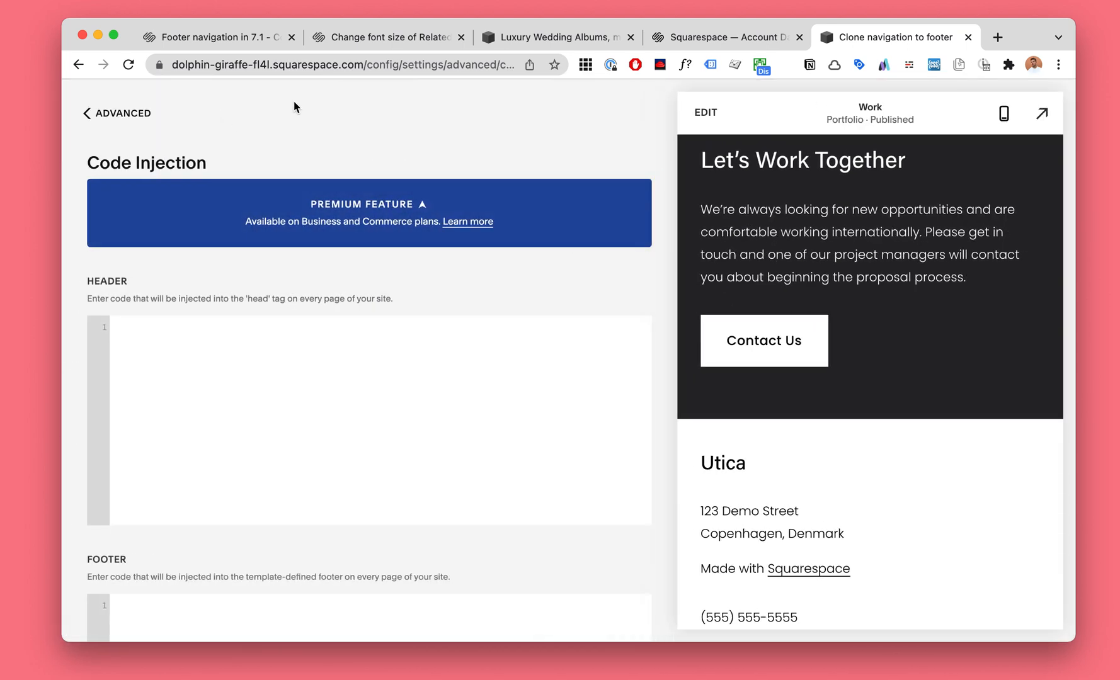
mouse_move(187, 395)
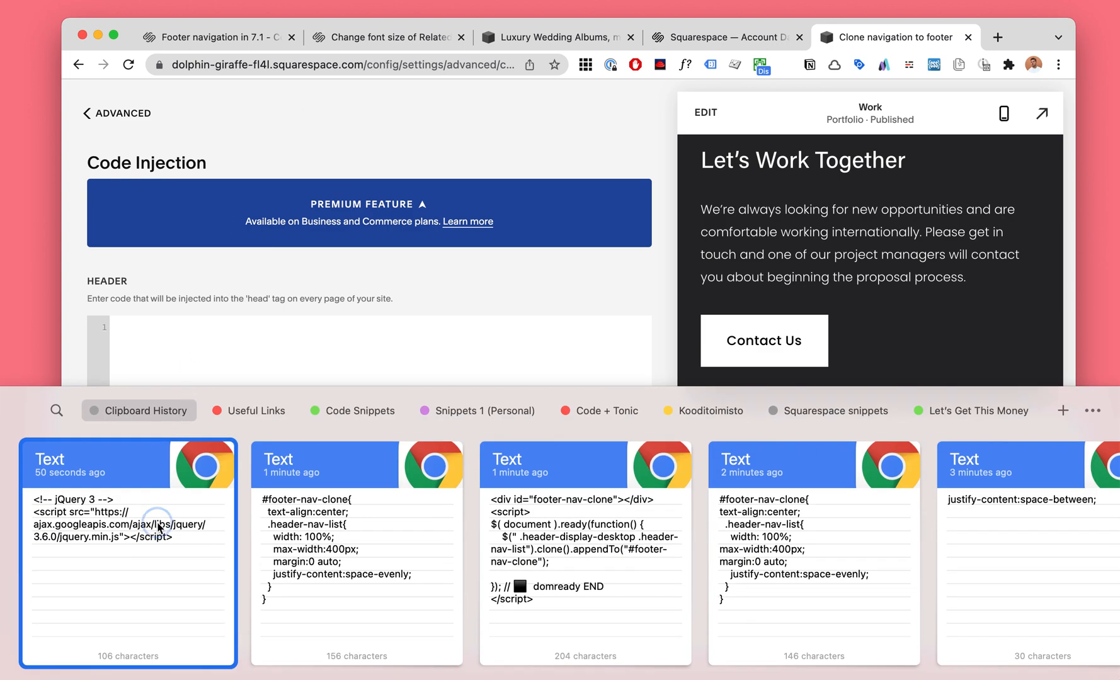
click(128, 525)
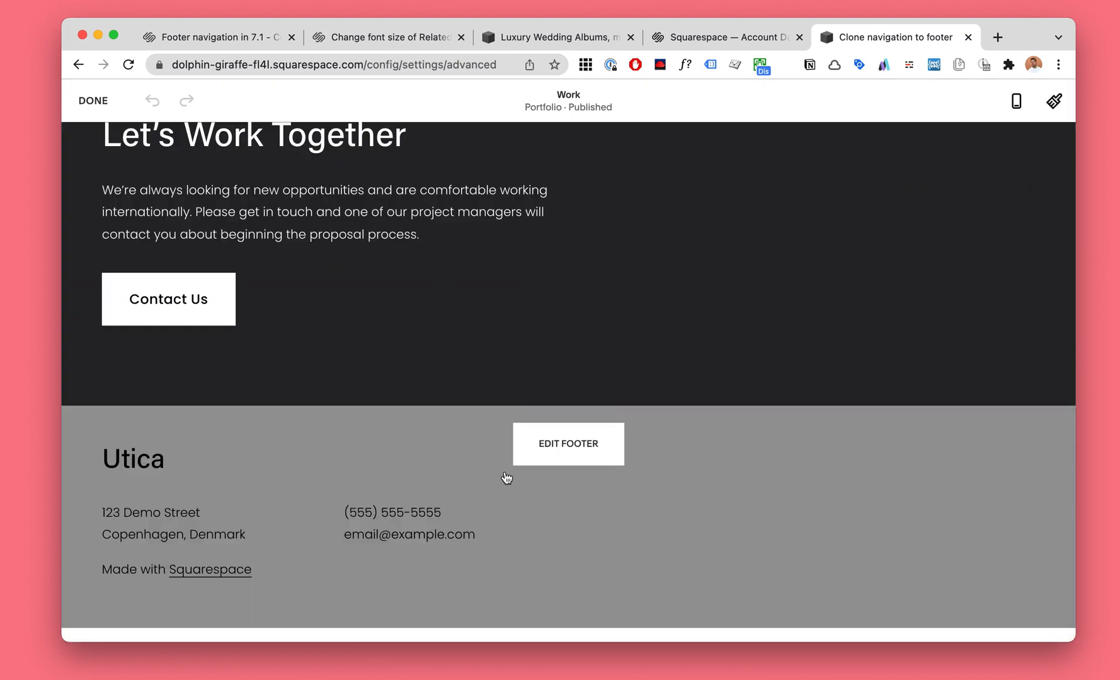
- Add a footer Code block with the footer-nav-clone div and script, and save
click(568, 444)
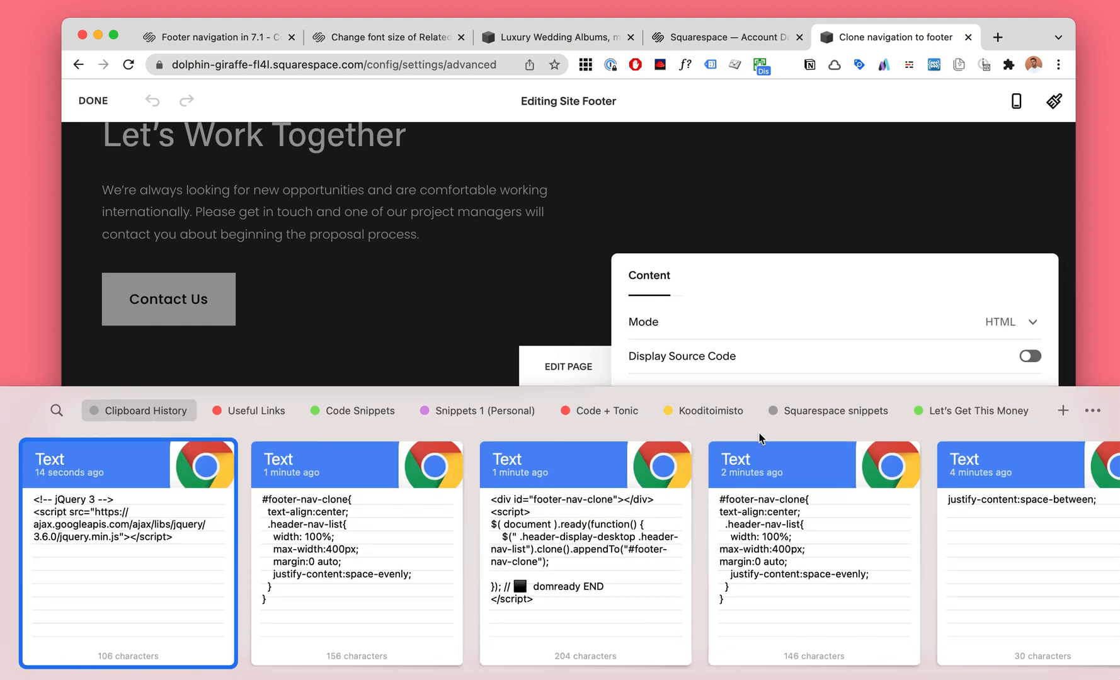
click(585, 558)
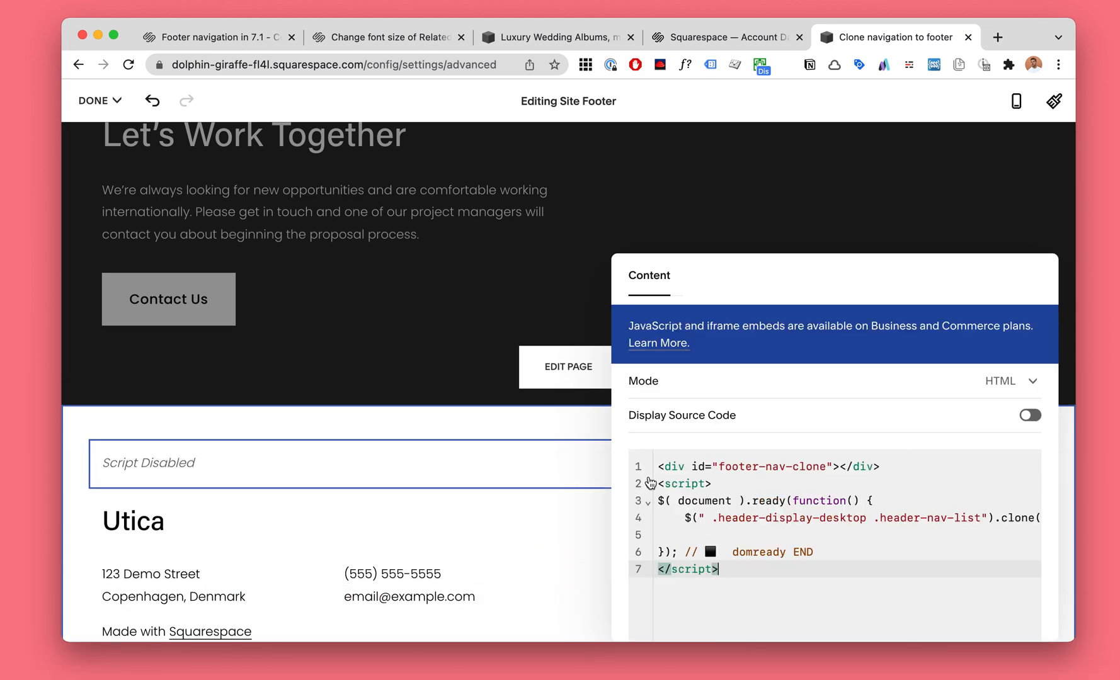
click(93, 100)
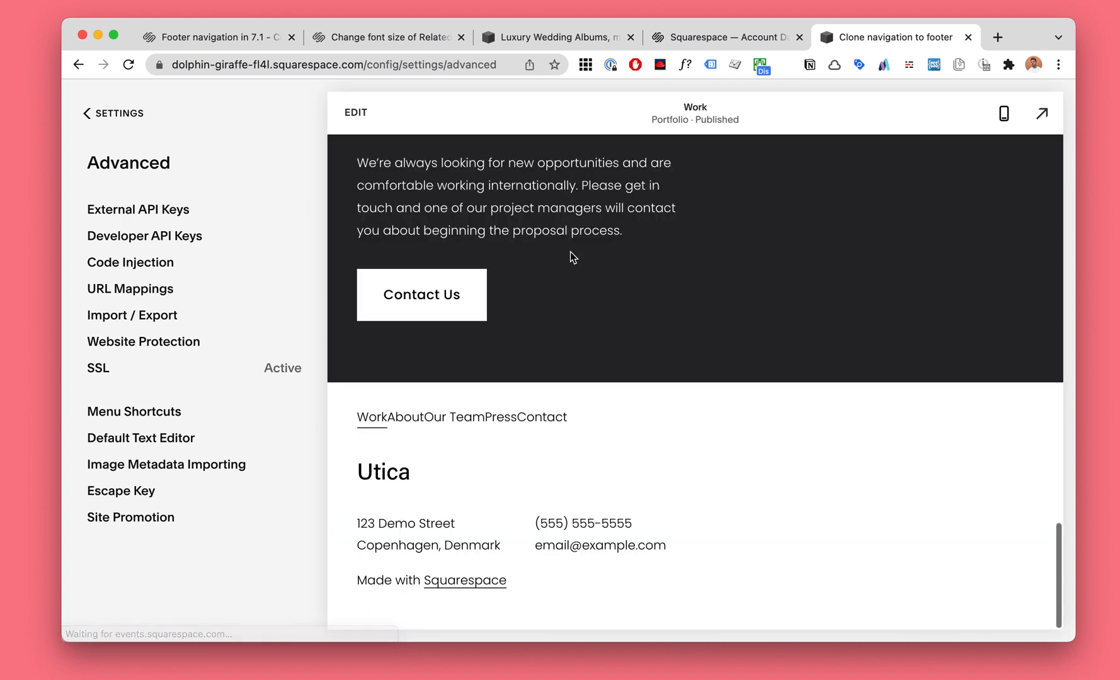
mouse_move(526, 424)
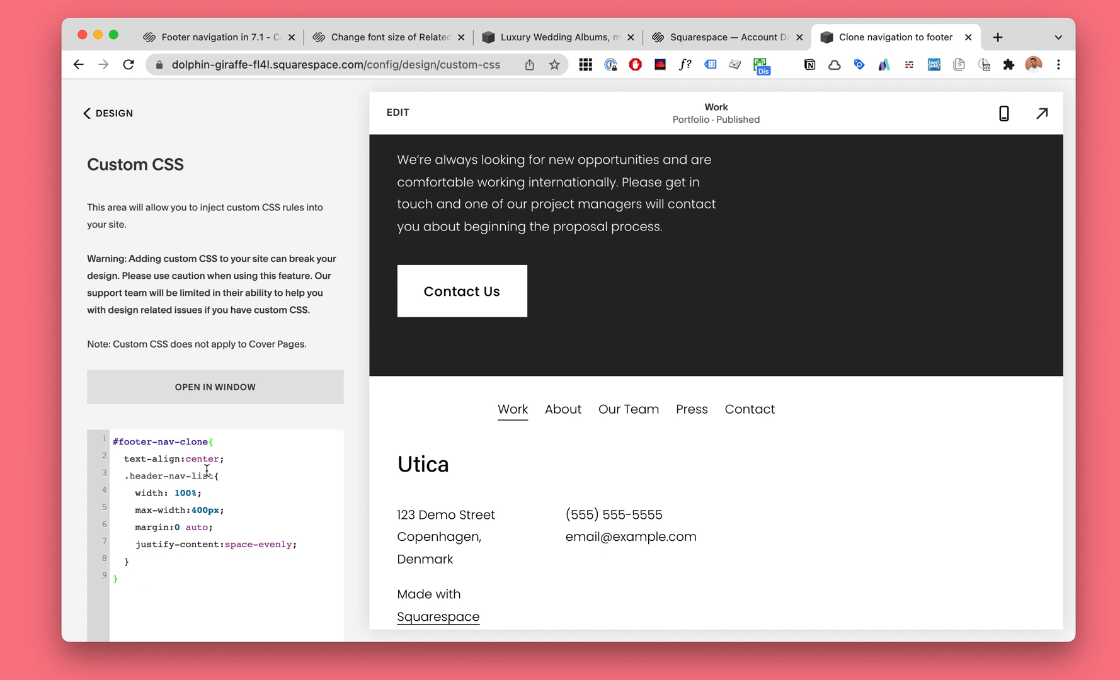
mouse_move(143, 107)
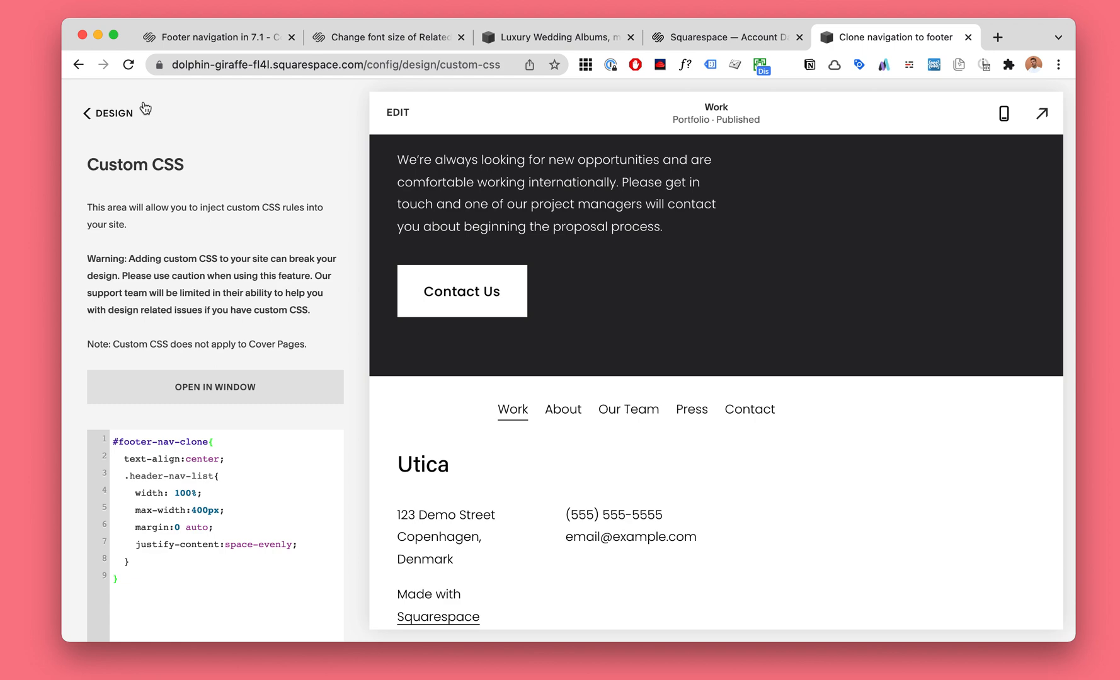
- Leave the Custom CSS panel back to the Design settings
click(108, 112)
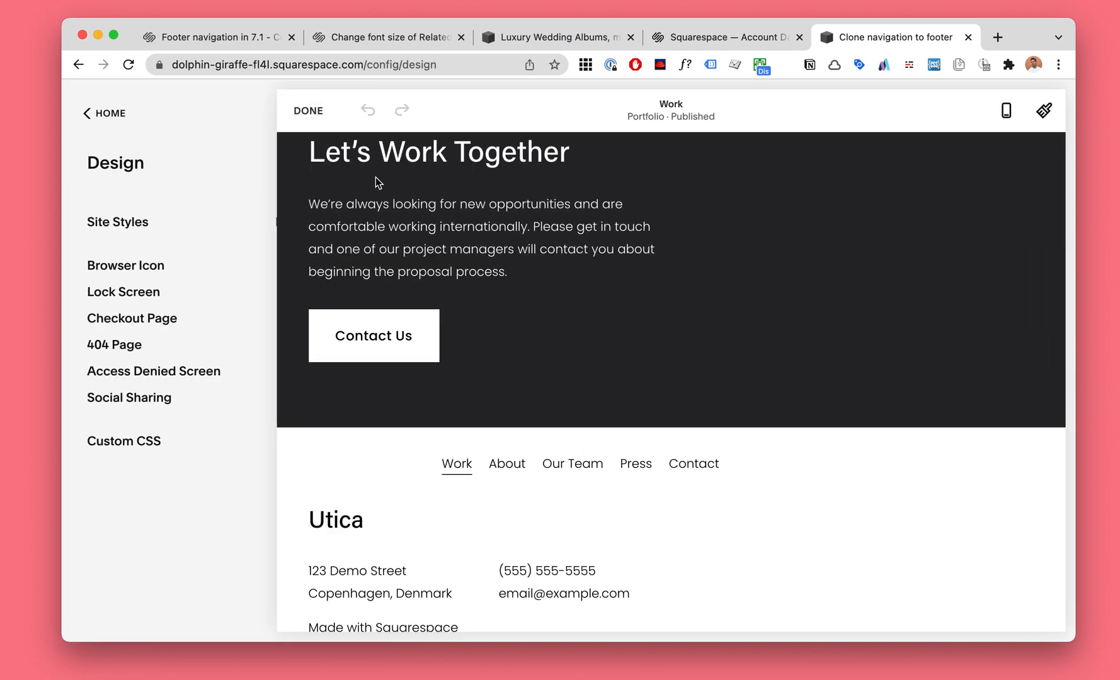
- Set the footer section's horizontal content alignment to centre and save
scroll(down, 3)
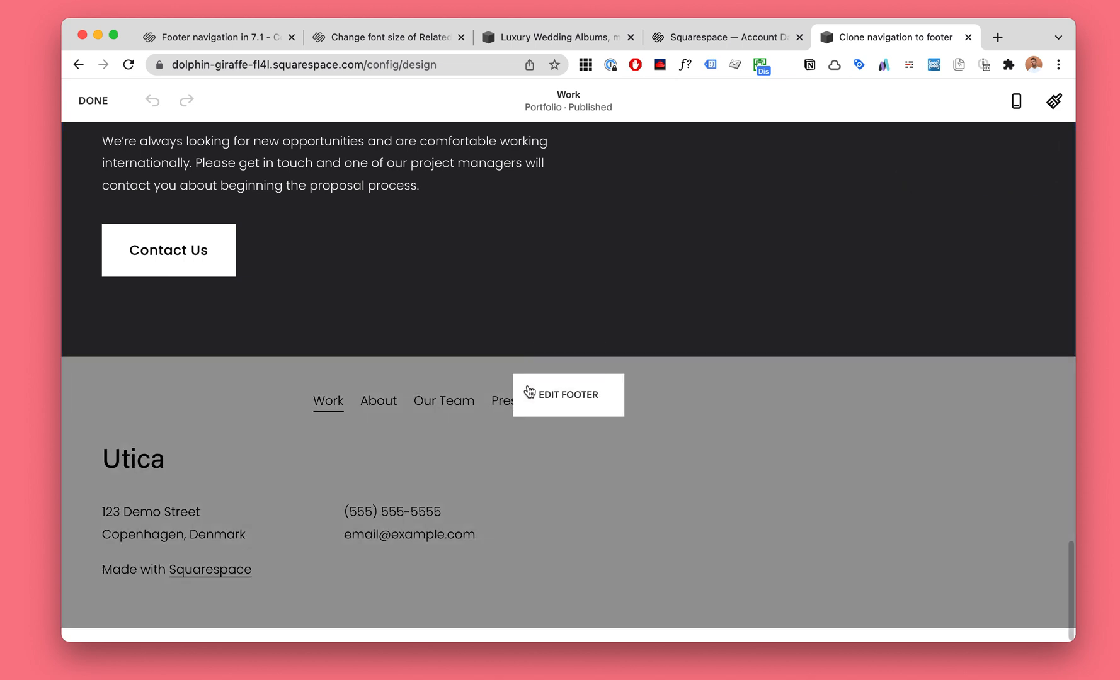
click(568, 395)
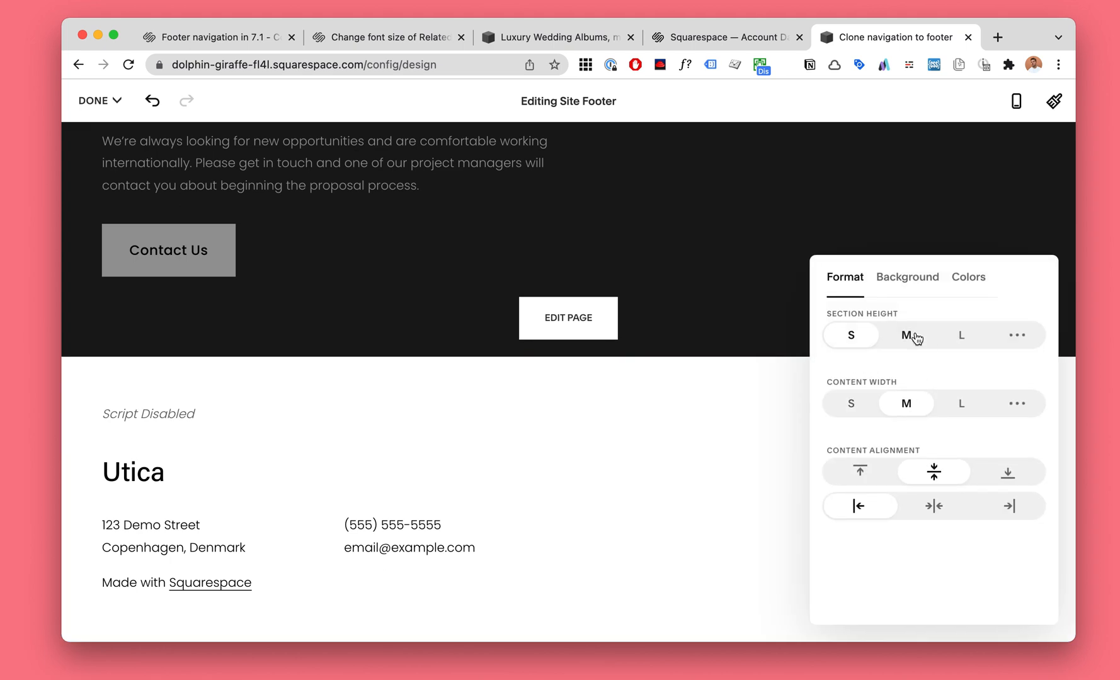
click(850, 335)
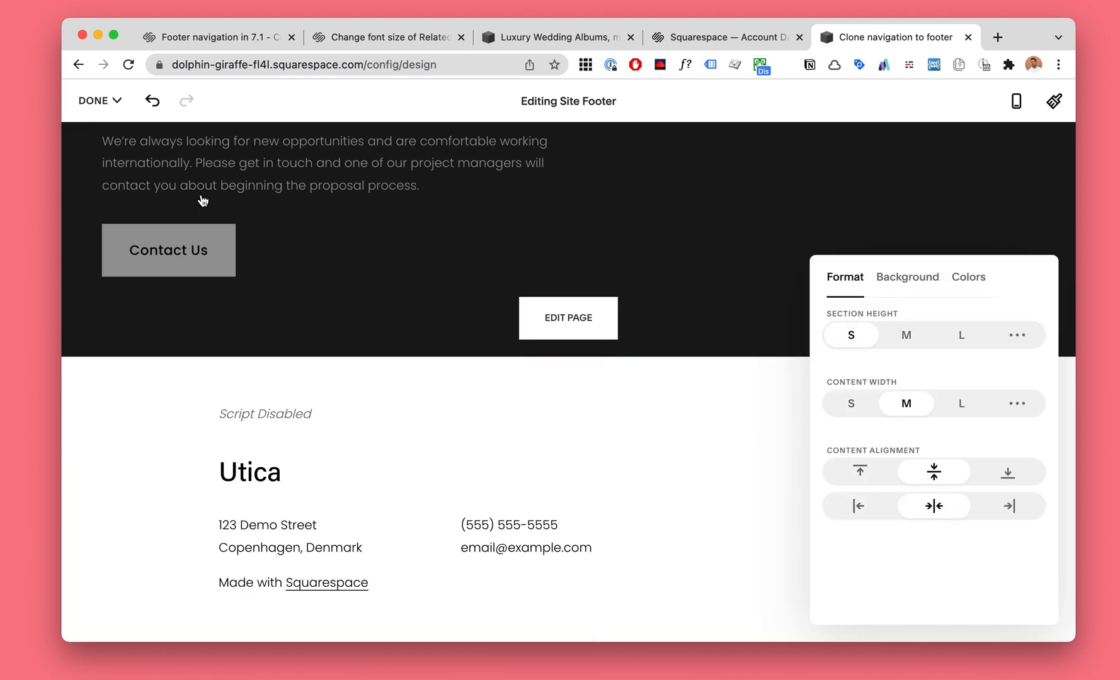
click(93, 100)
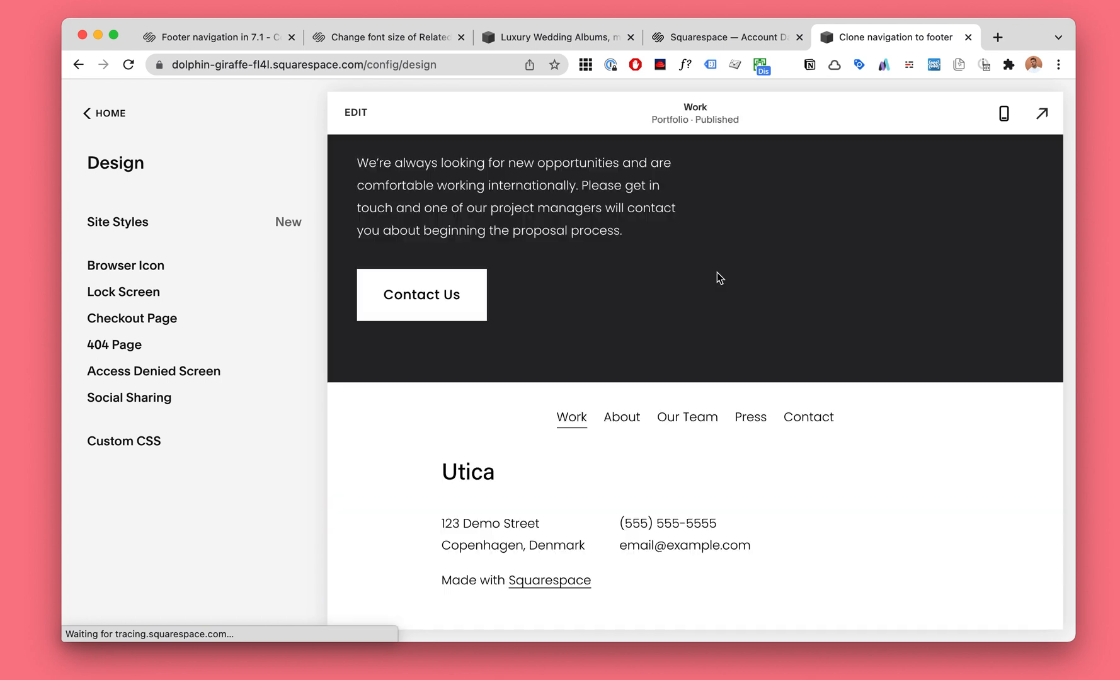
mouse_move(809, 417)
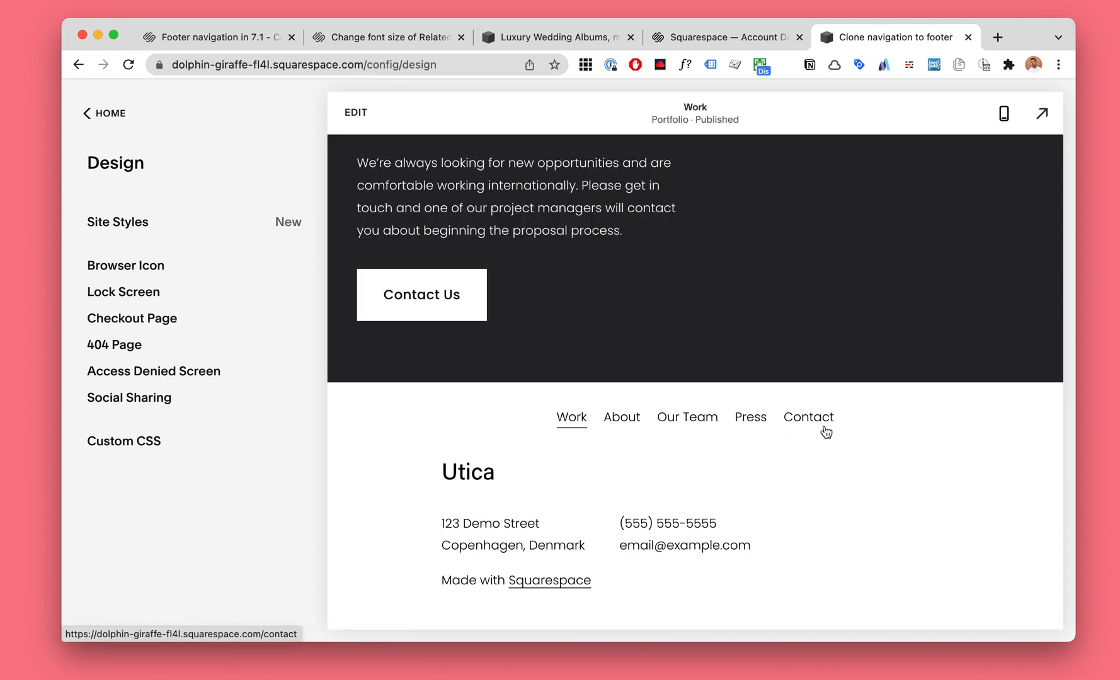